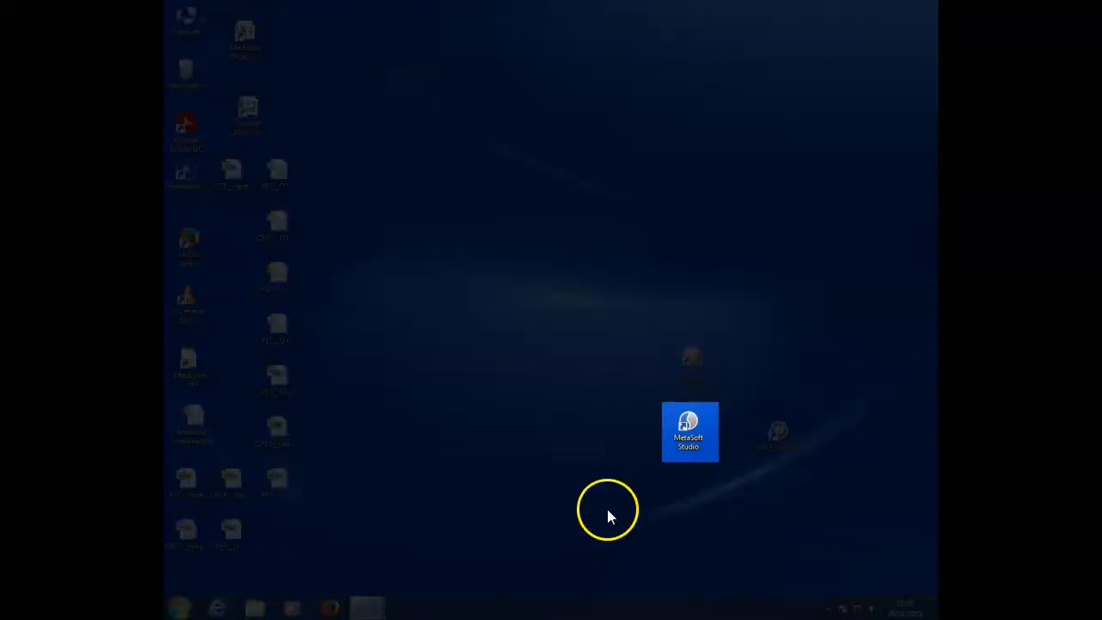
Step: Launch MetaSoft Studio from the desktop icon to reach the Patient Center
double_click(688, 430)
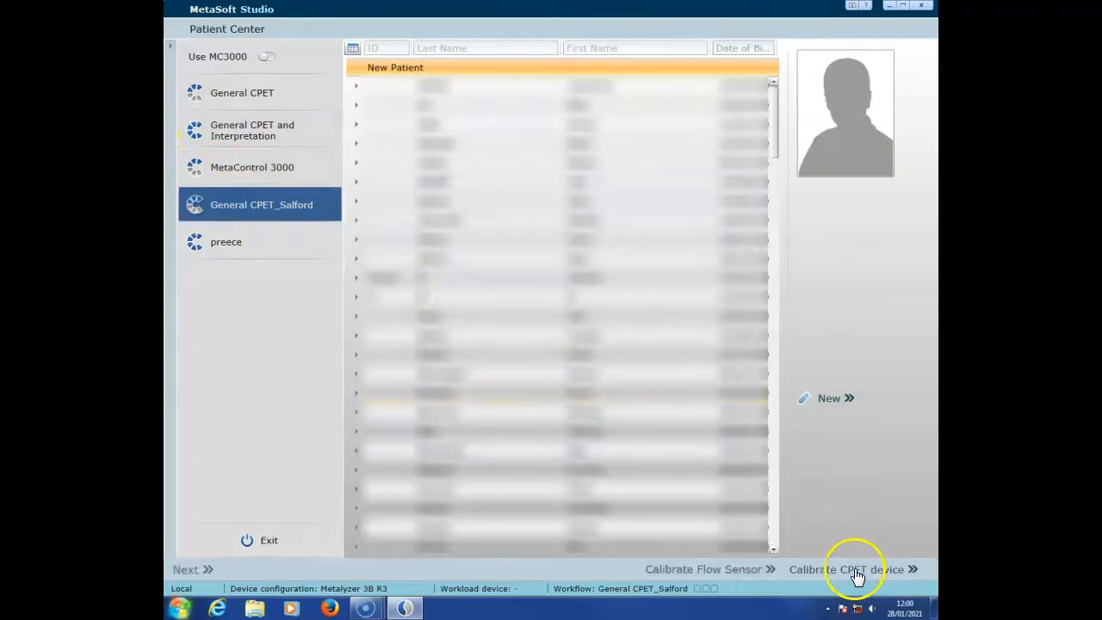
Step: Open 'Calibrate CPET device' from the Patient Center, showing gas sensor calibration step 1
left_click(847, 568)
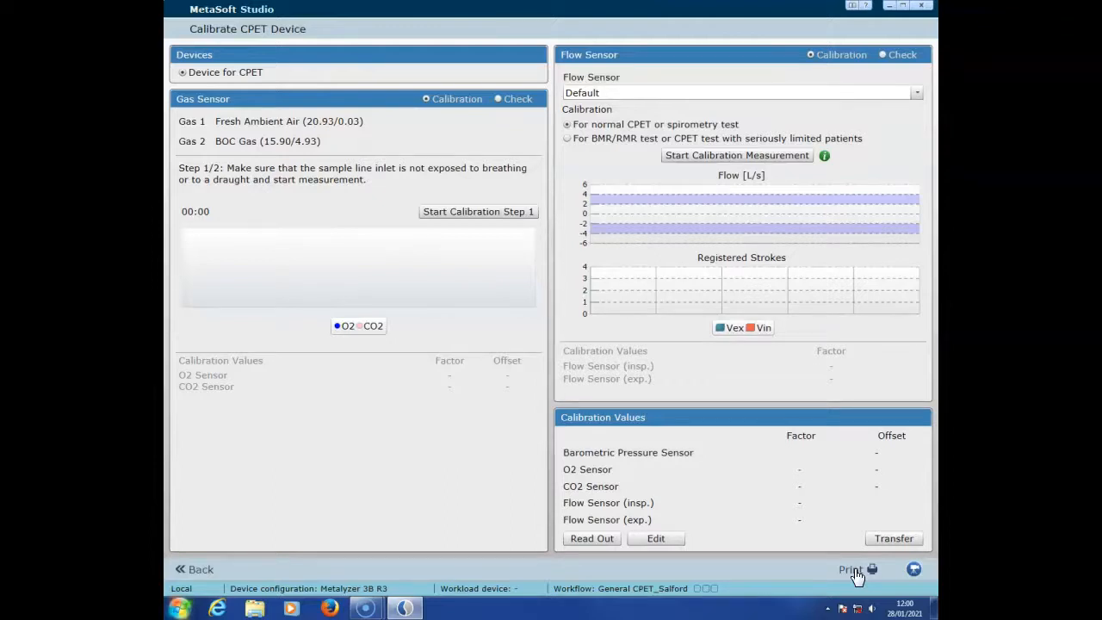
left_click(289, 120)
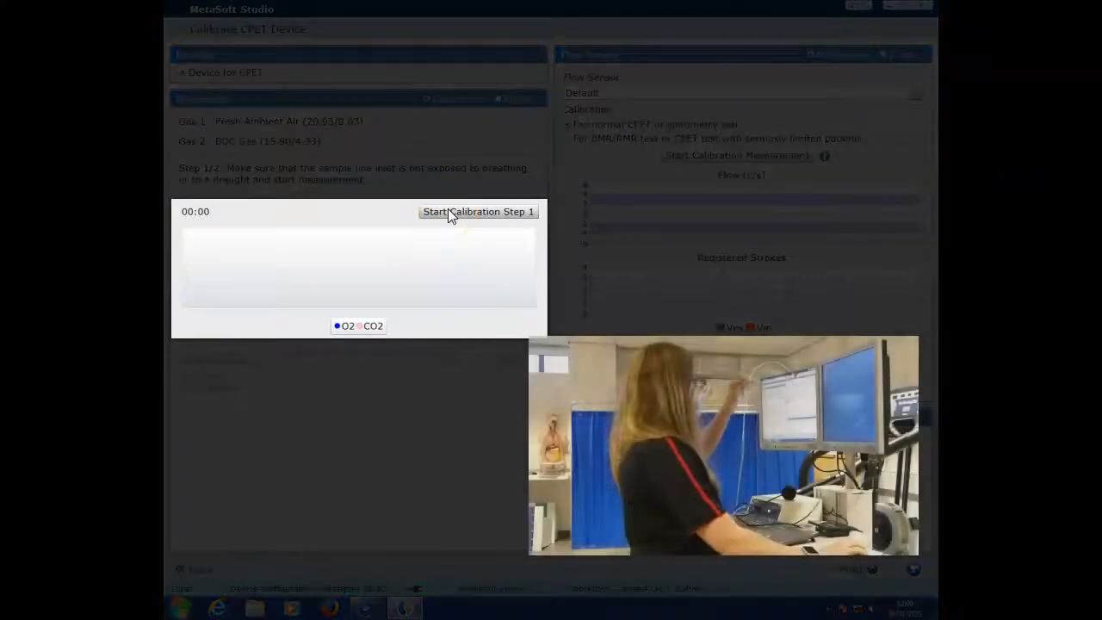
Step: Run calibration step 1, measuring gas 1 with fresh ambient air
left_click(479, 210)
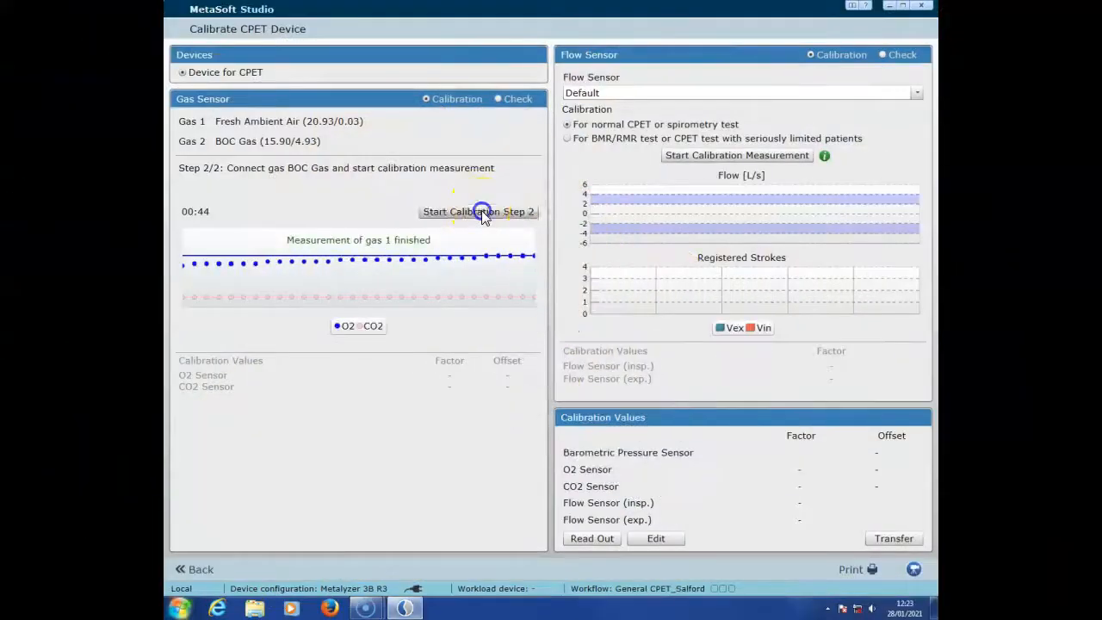
Step: Run calibration step 2 with BOC gas until 'Calibration Successful' reports O2 and CO2 factors and offsets
left_click(478, 210)
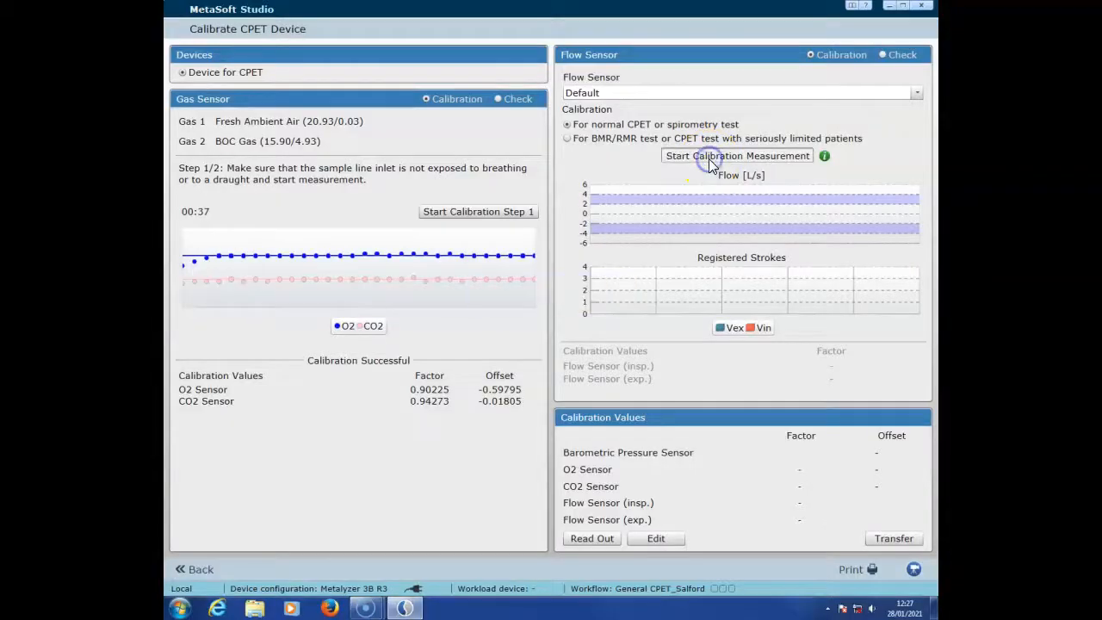
Step: Measure the flow sensor with the syringe, stop it, and read out the factors into Calibration Values
left_click(737, 155)
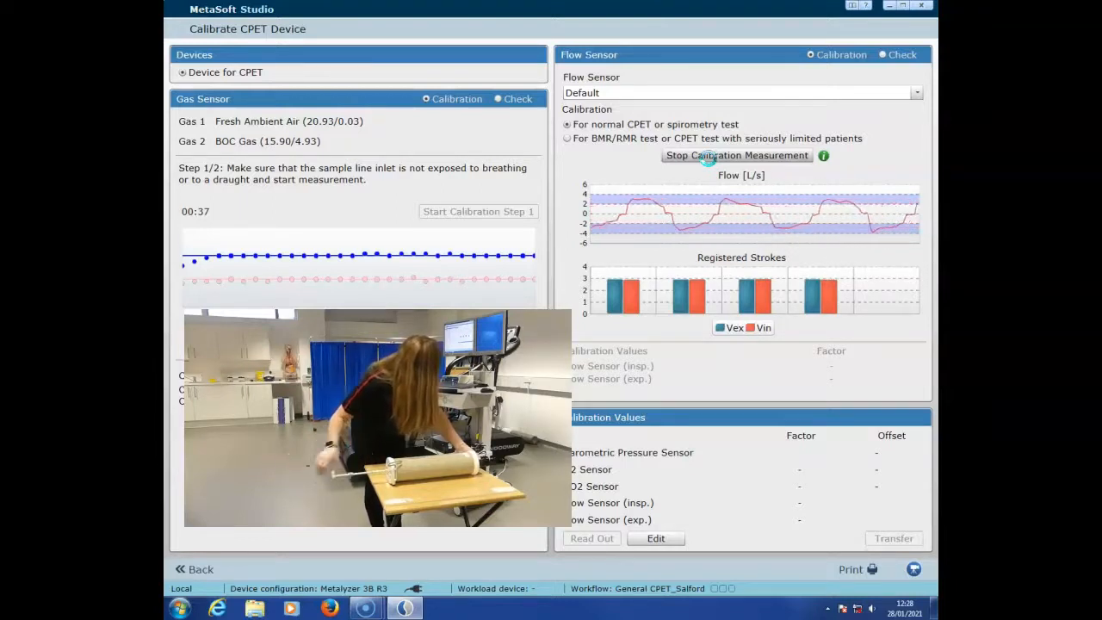
left_click(737, 155)
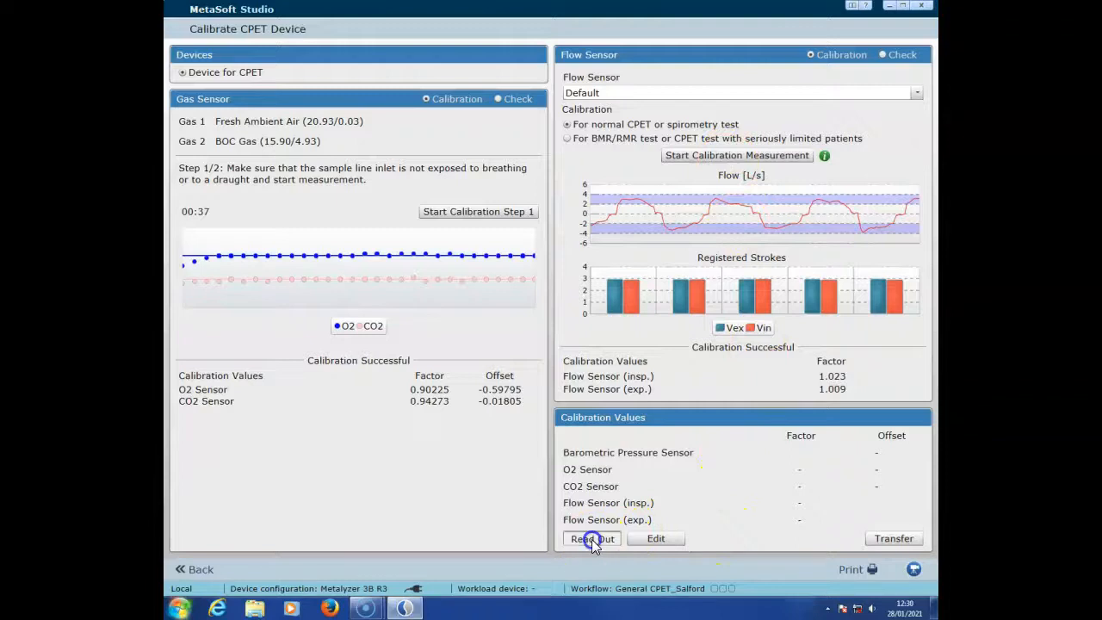
left_click(593, 538)
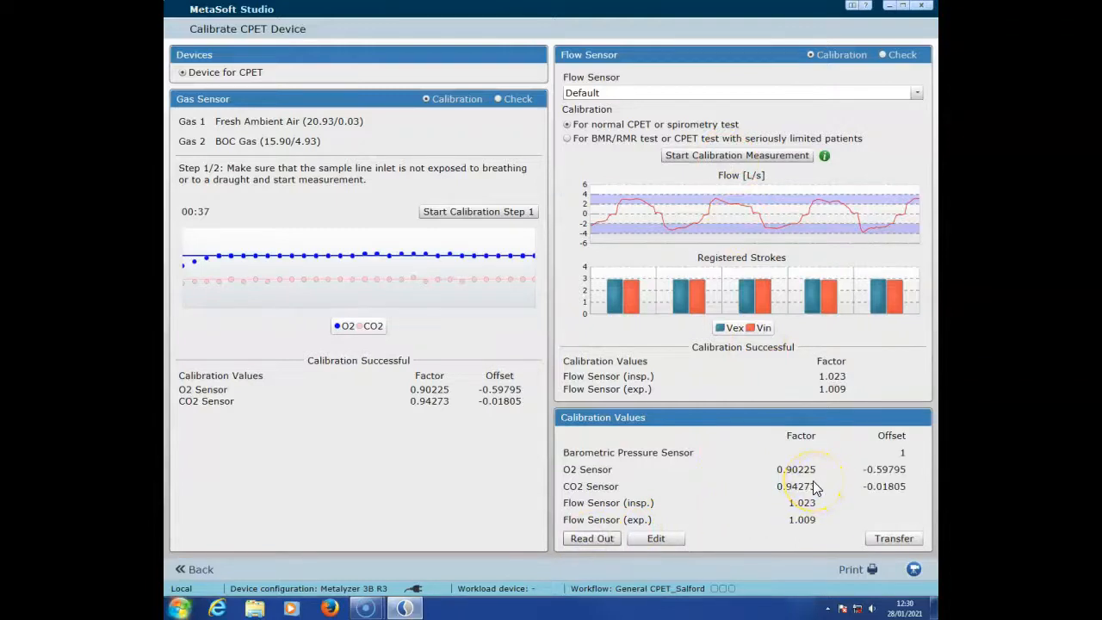